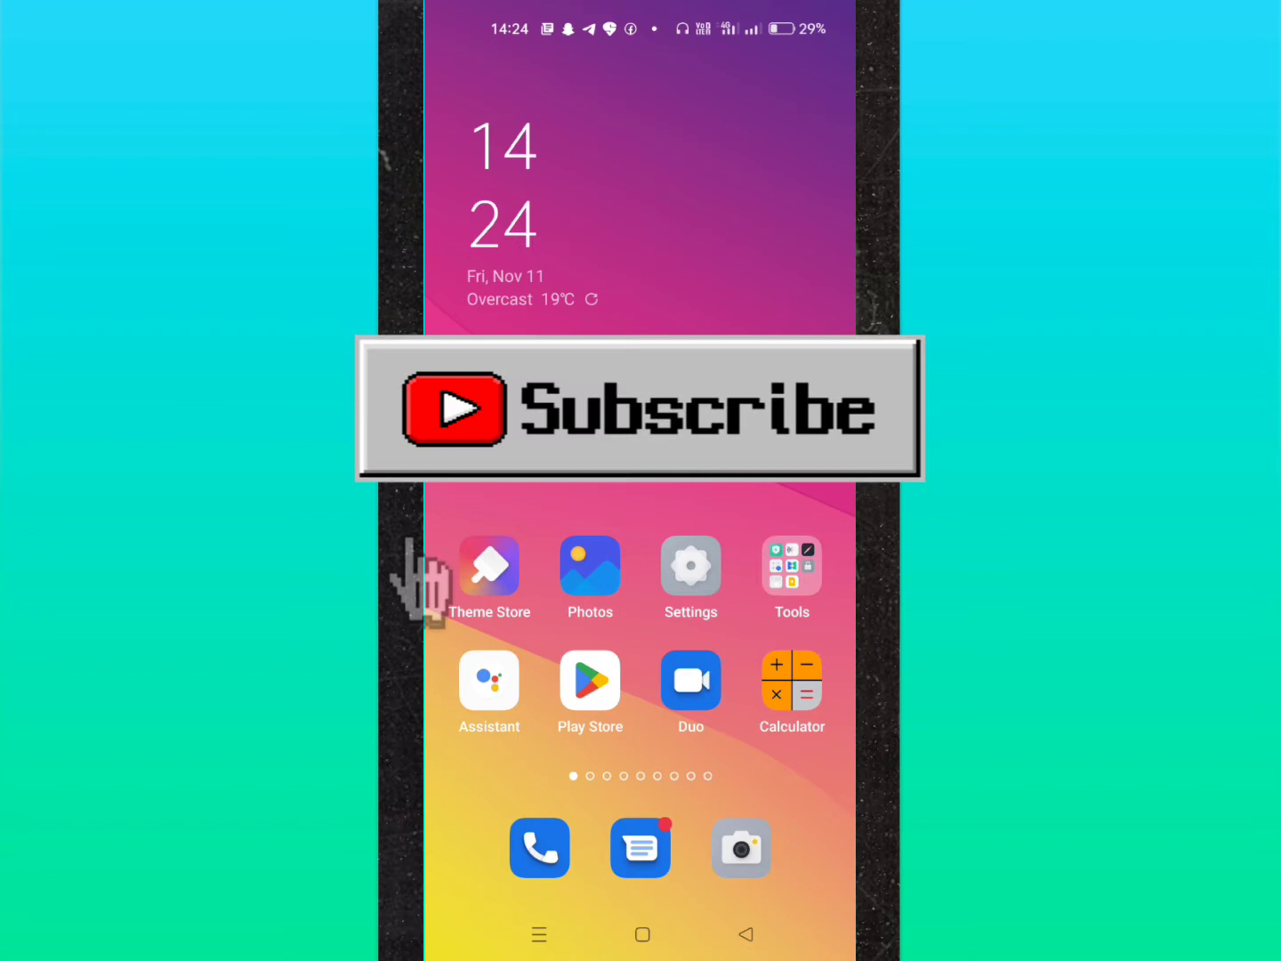
Launch Instagram, start a new account, and enter 'Techno_' as the username
{"action": "left_click", "coordinate": [638, 409]}
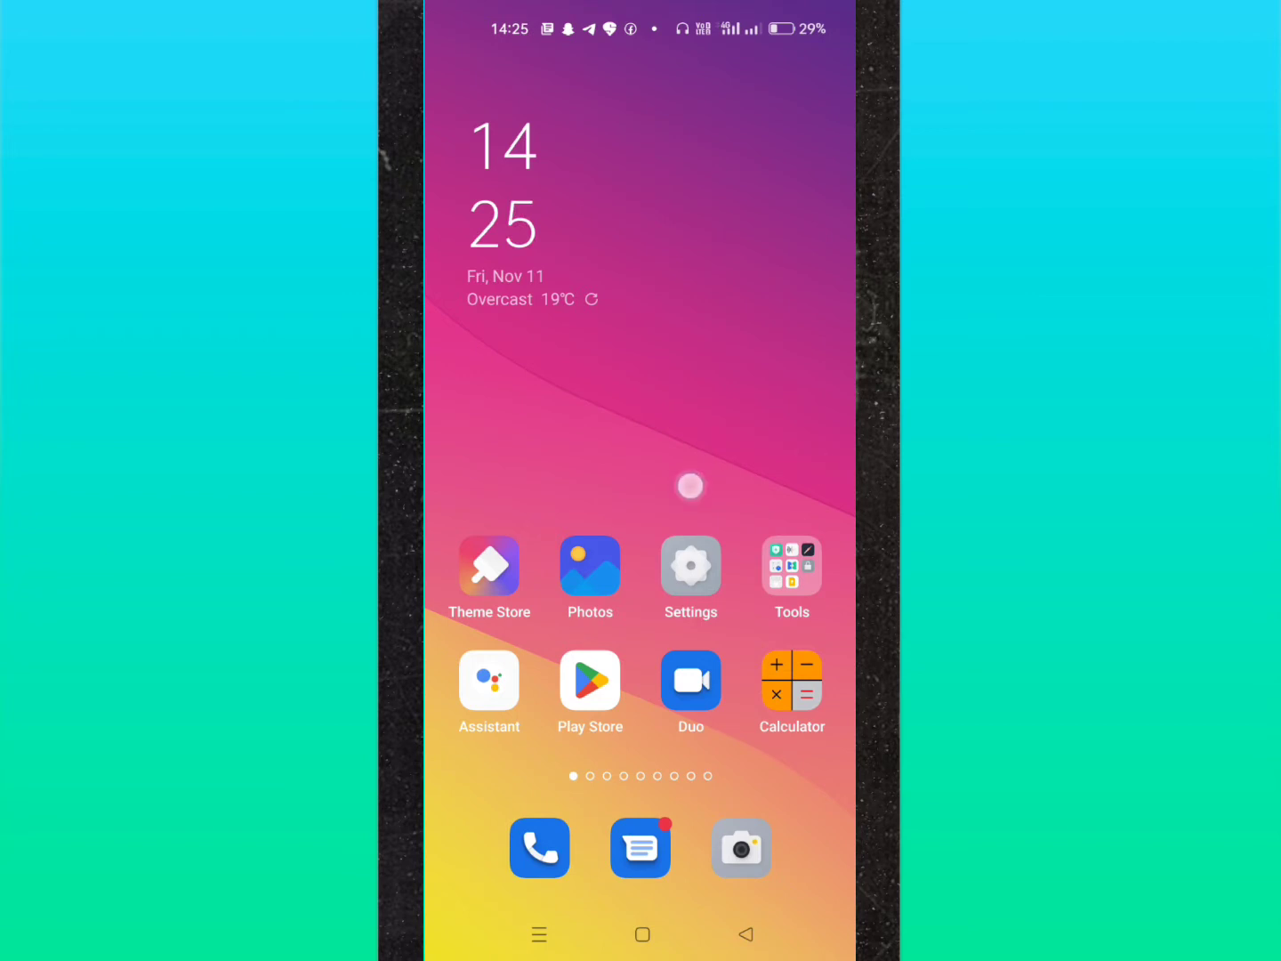
{"action": "scroll", "scroll_direction": "left", "scroll_amount": 3}
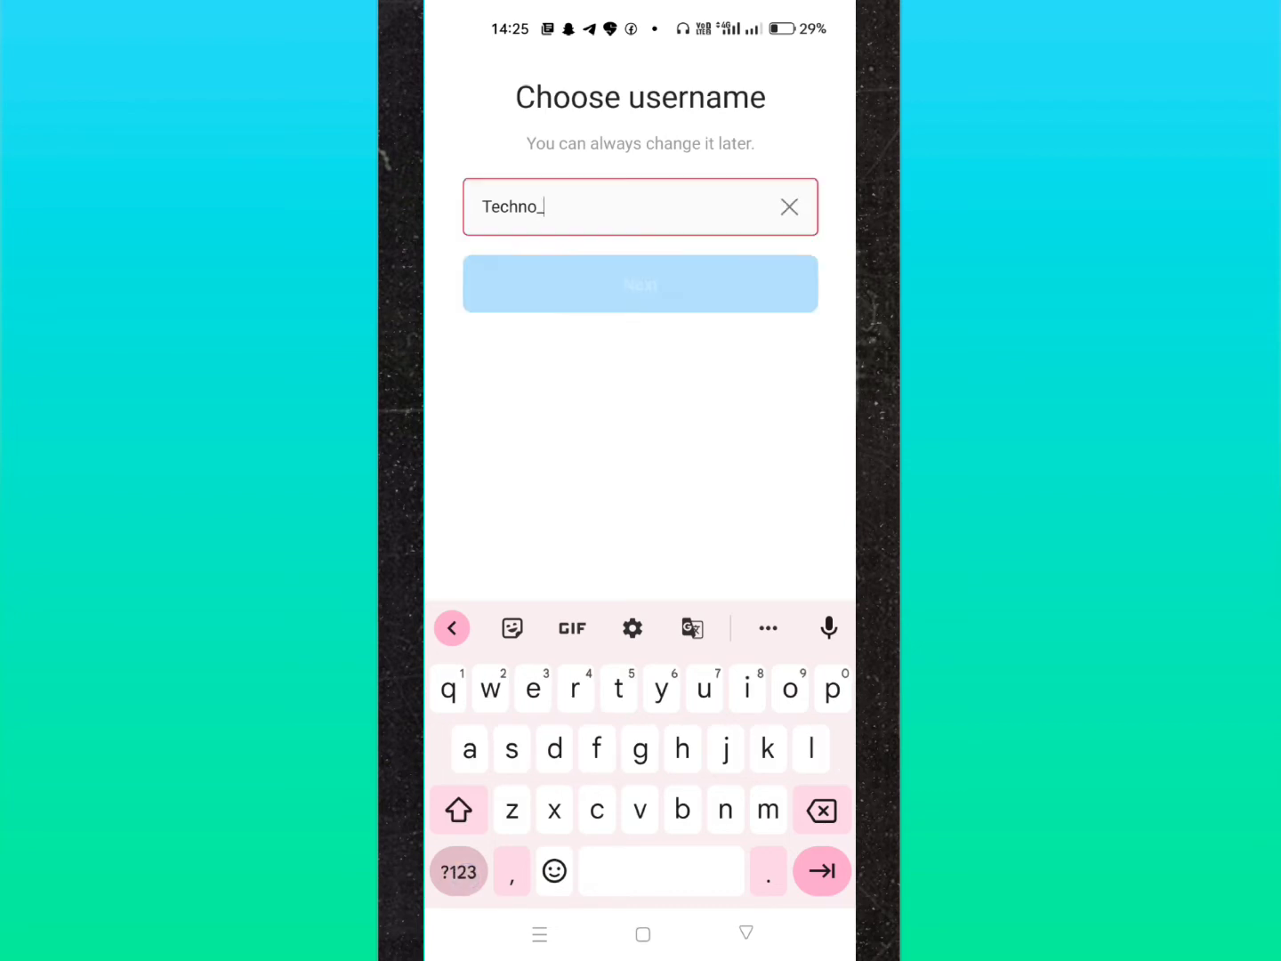
Complete the username as Techno_Tech and check whether it is available
{"action": "type", "text": "ch"}
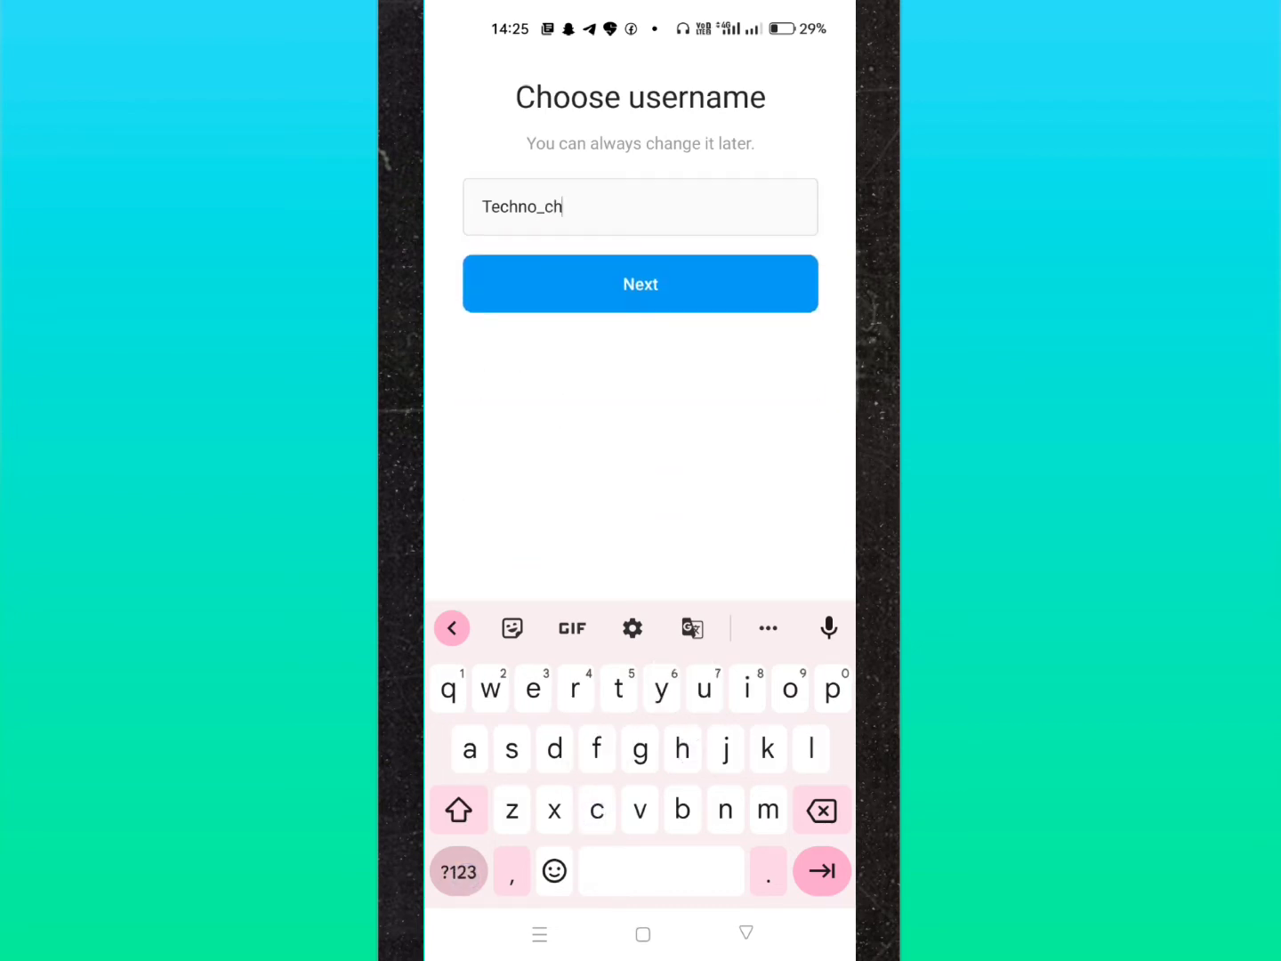
{"action": "type", "text": "oi"}
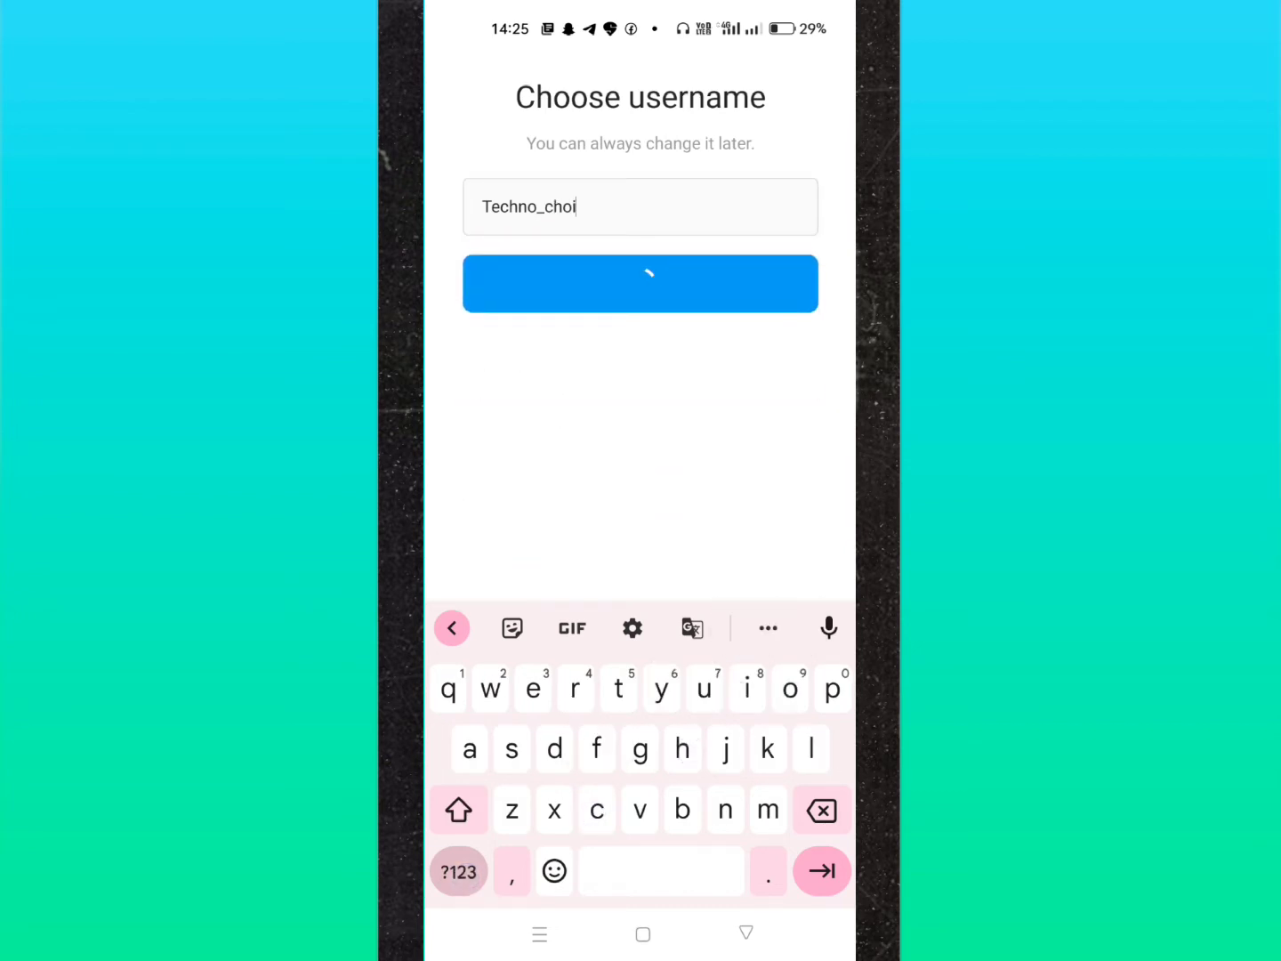
{"action": "type", "text": "s"}
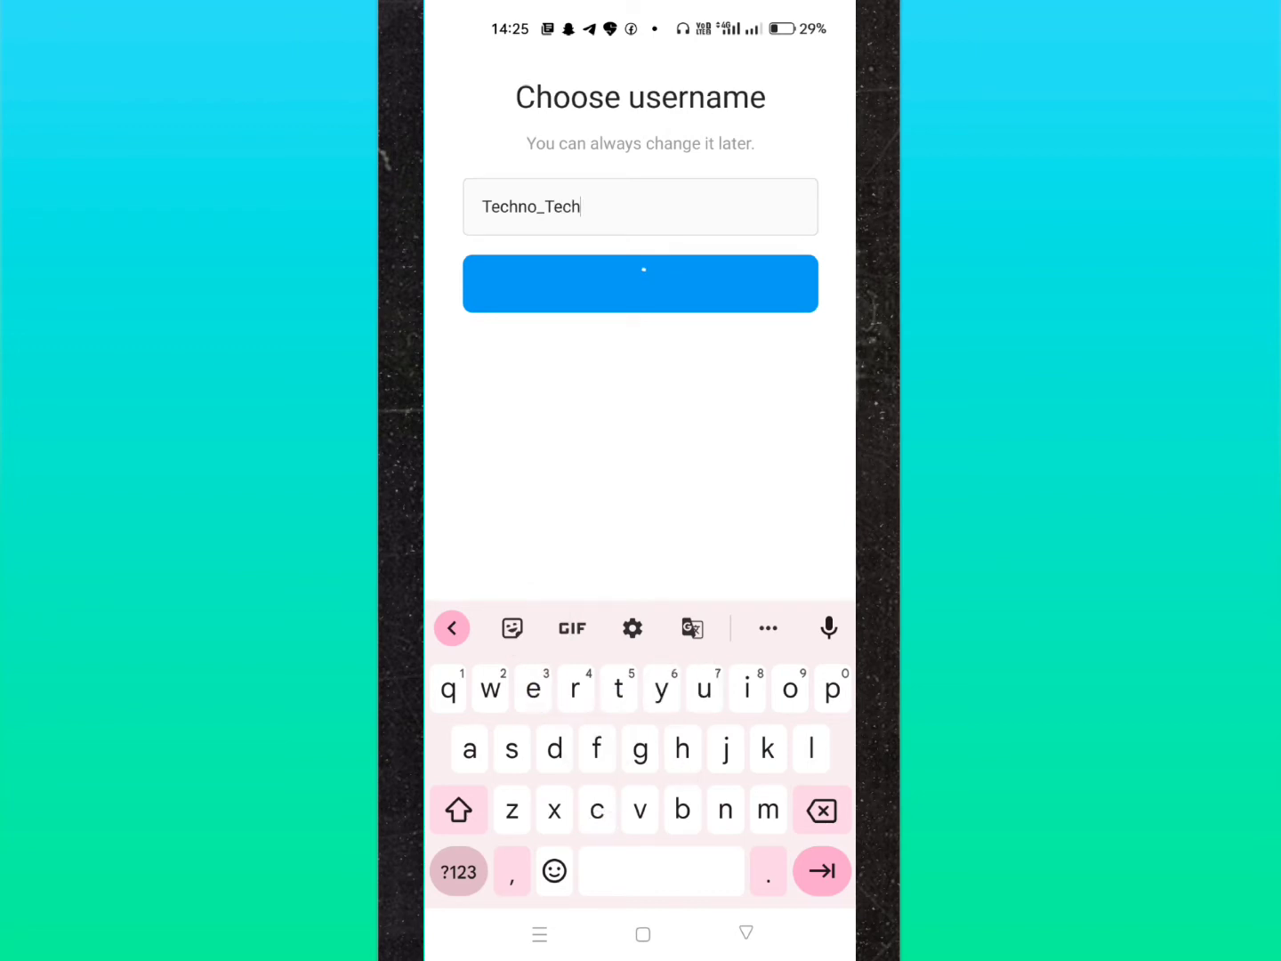
{"action": "left_click", "coordinate": [640, 284]}
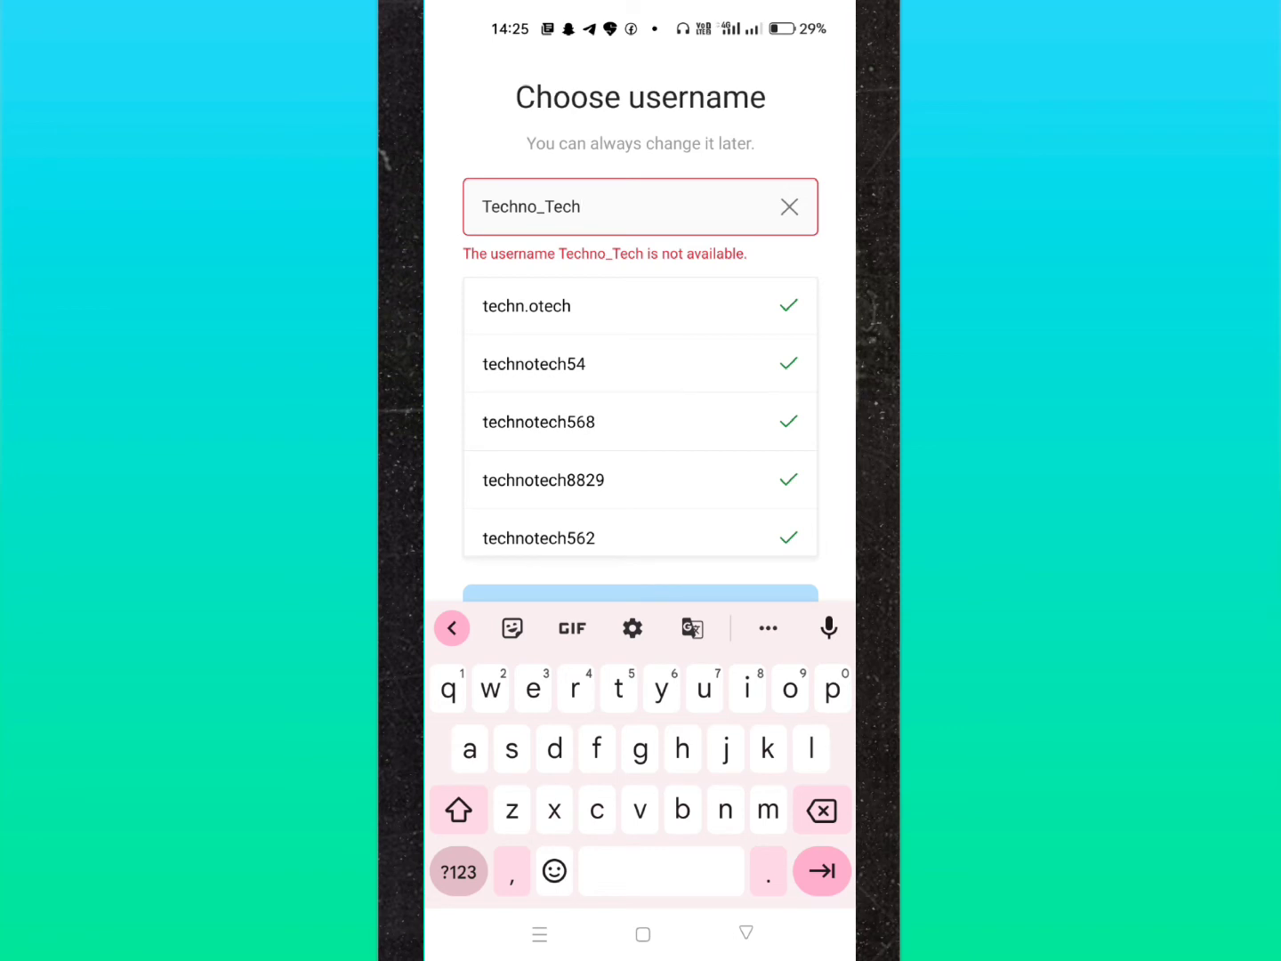
Take the suggested username technotech54 and advance to the create-password step
{"action": "left_click", "coordinate": [534, 363]}
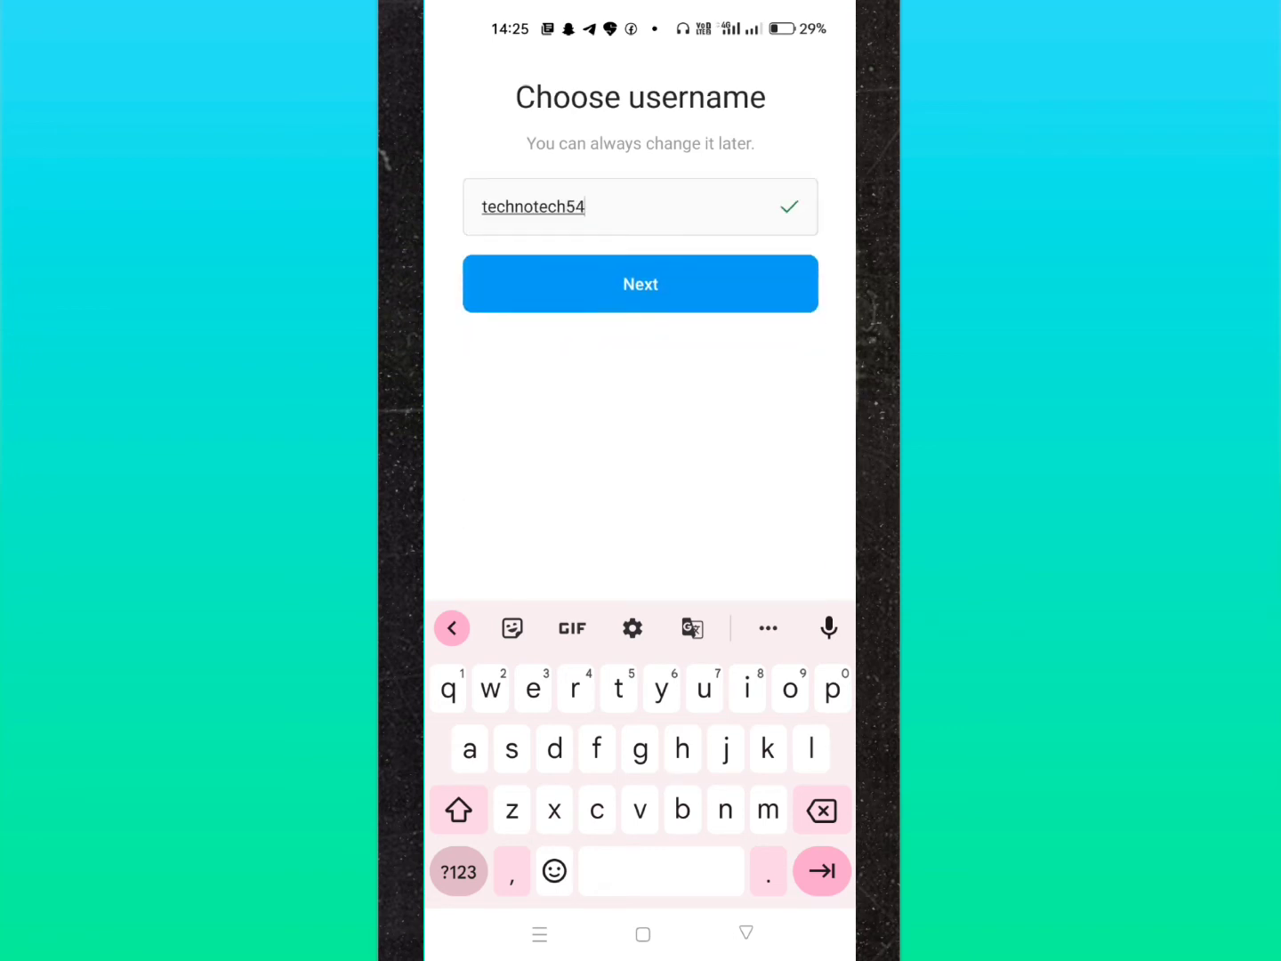
{"action": "left_click", "coordinate": [640, 284]}
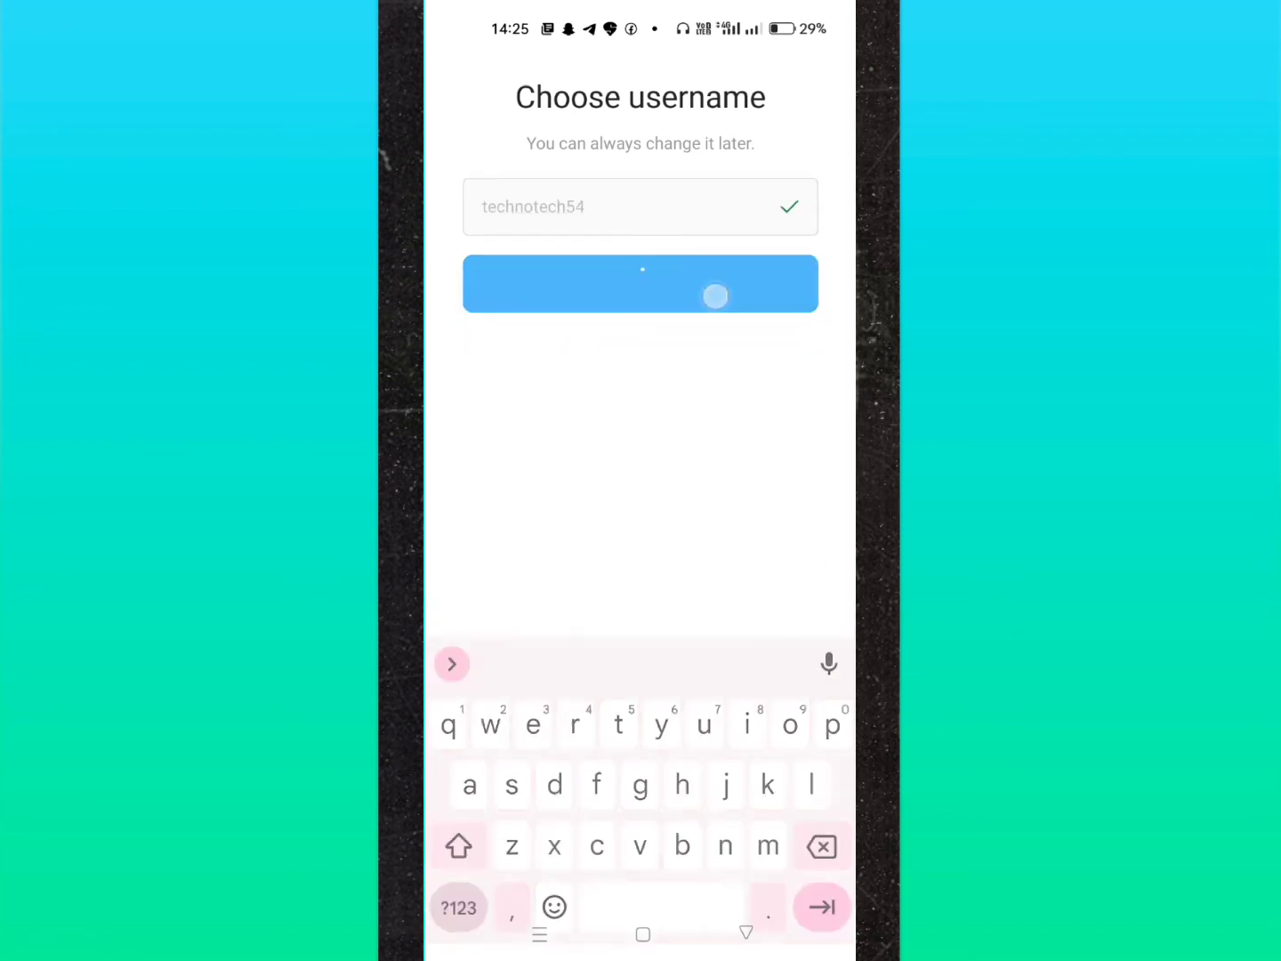
{"action": "left_click", "coordinate": [640, 283]}
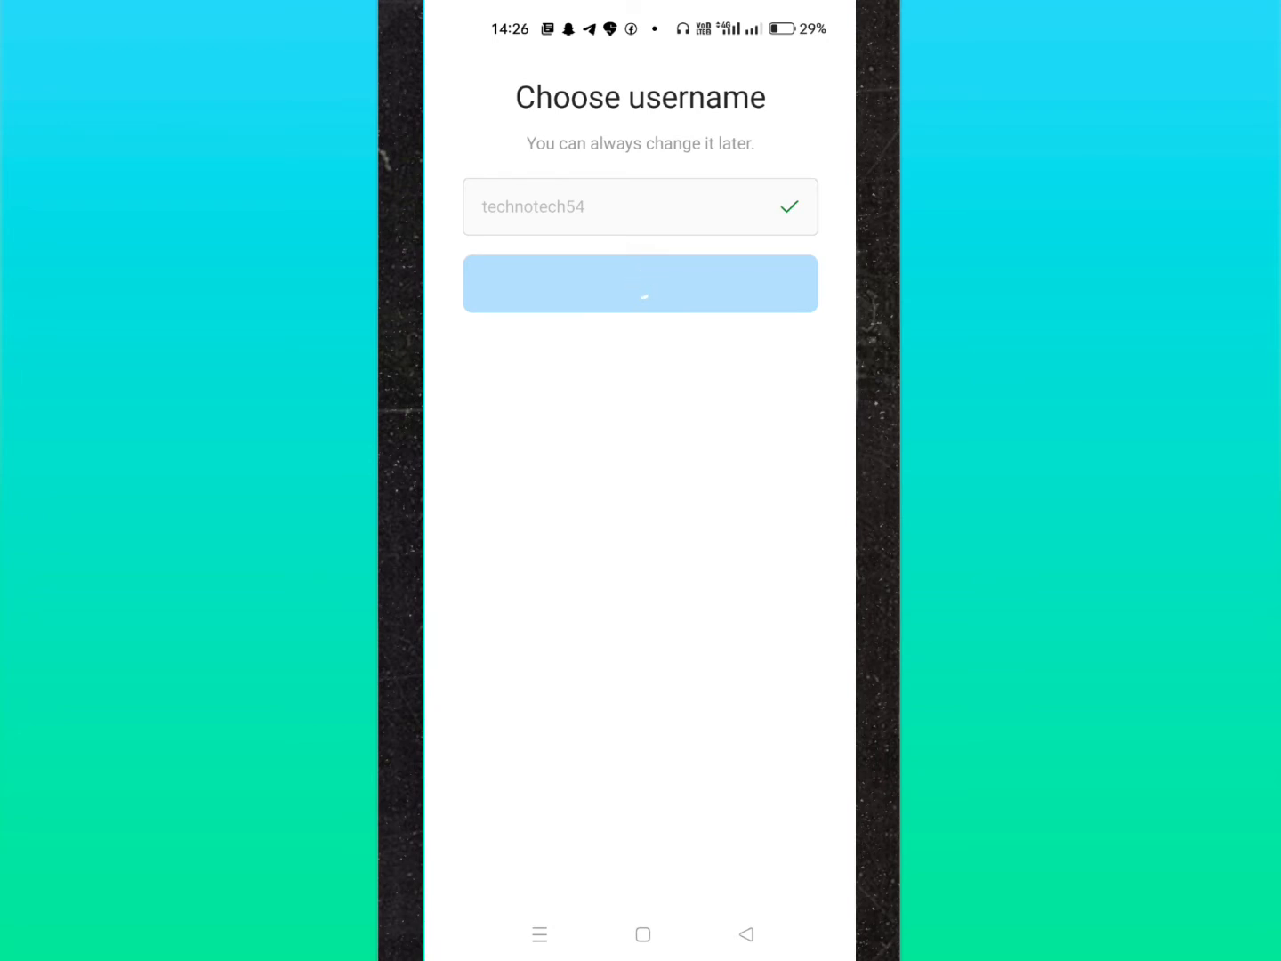
{"action": "left_click", "coordinate": [639, 283]}
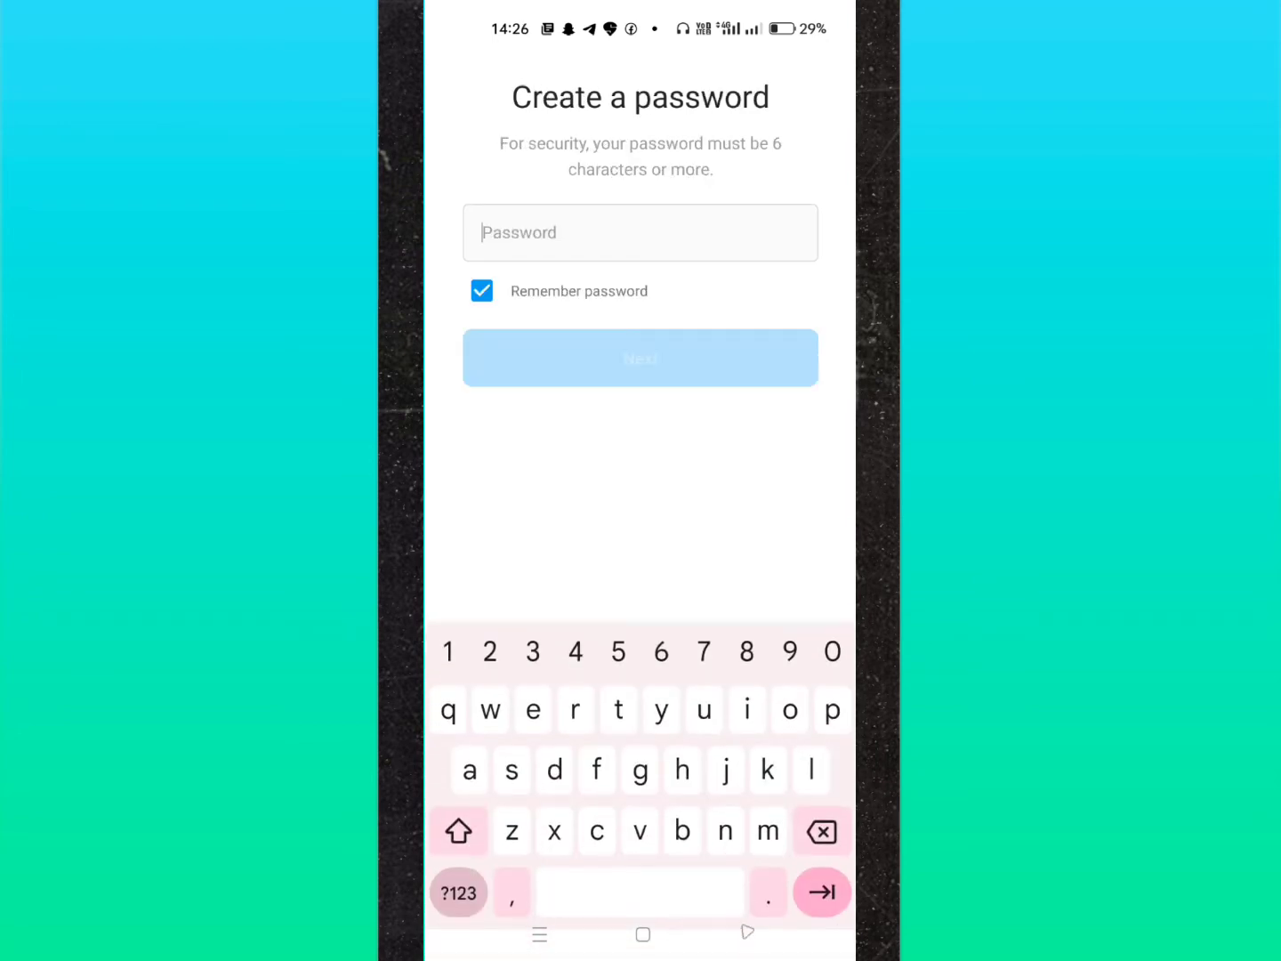
Enter a password of at least six characters with Remember password kept on, and submit
{"action": "left_click", "coordinate": [640, 232]}
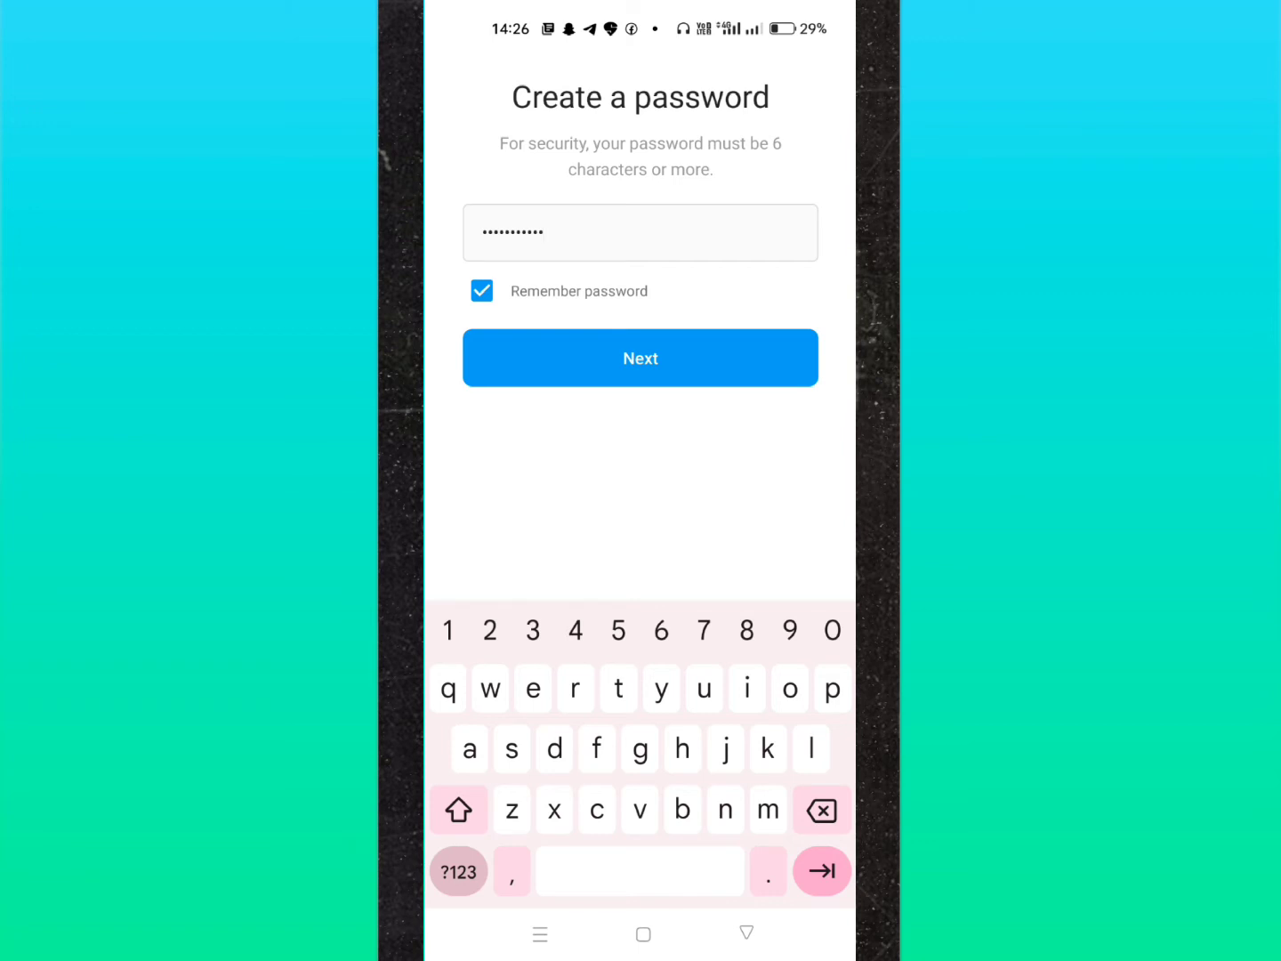
{"action": "left_click", "coordinate": [639, 357]}
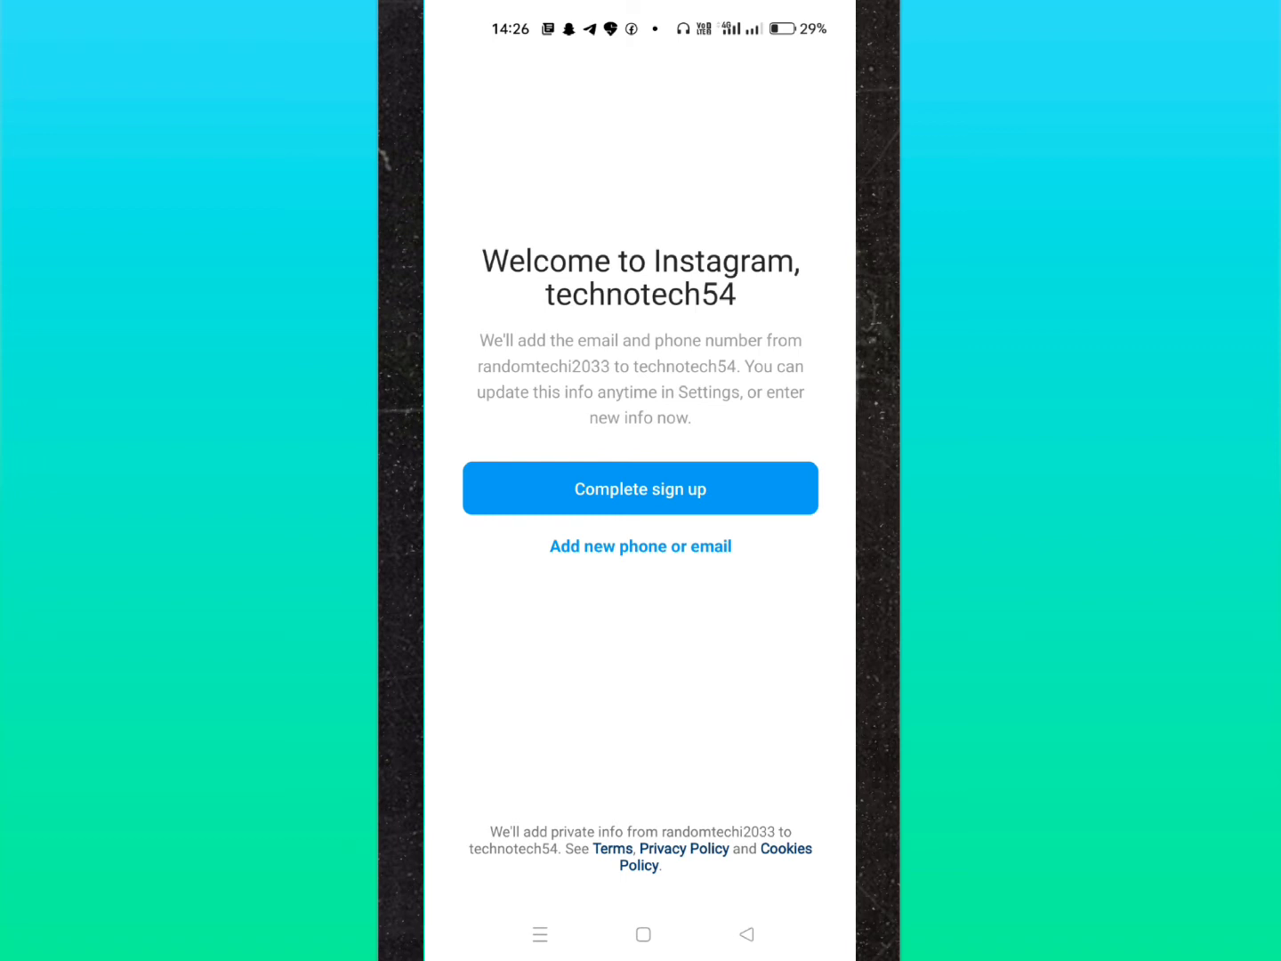
Complete sign up for technotech54 from the Welcome to Instagram screen
{"action": "left_click", "coordinate": [640, 546]}
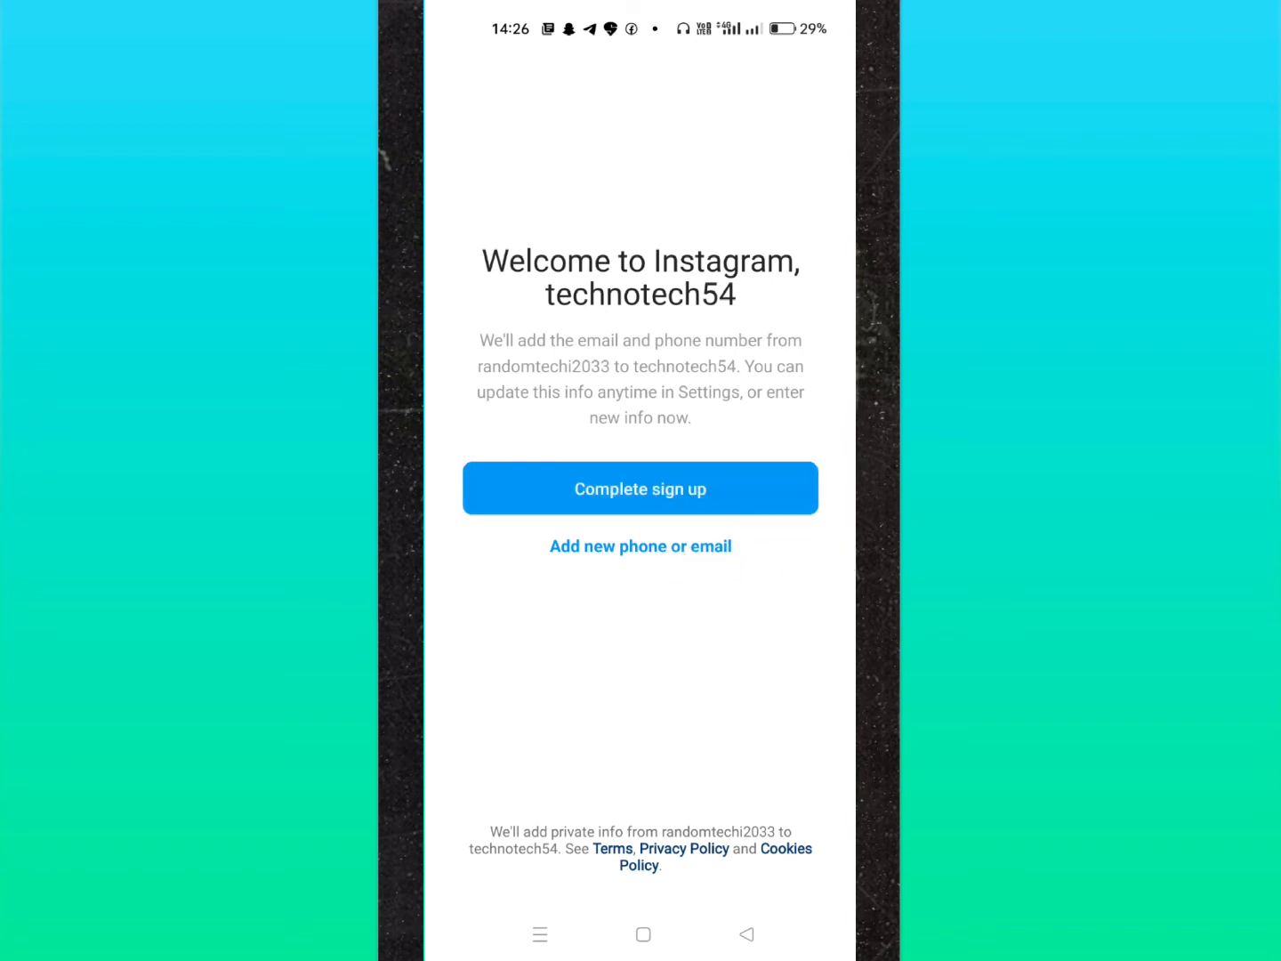
{"action": "left_click", "coordinate": [640, 489]}
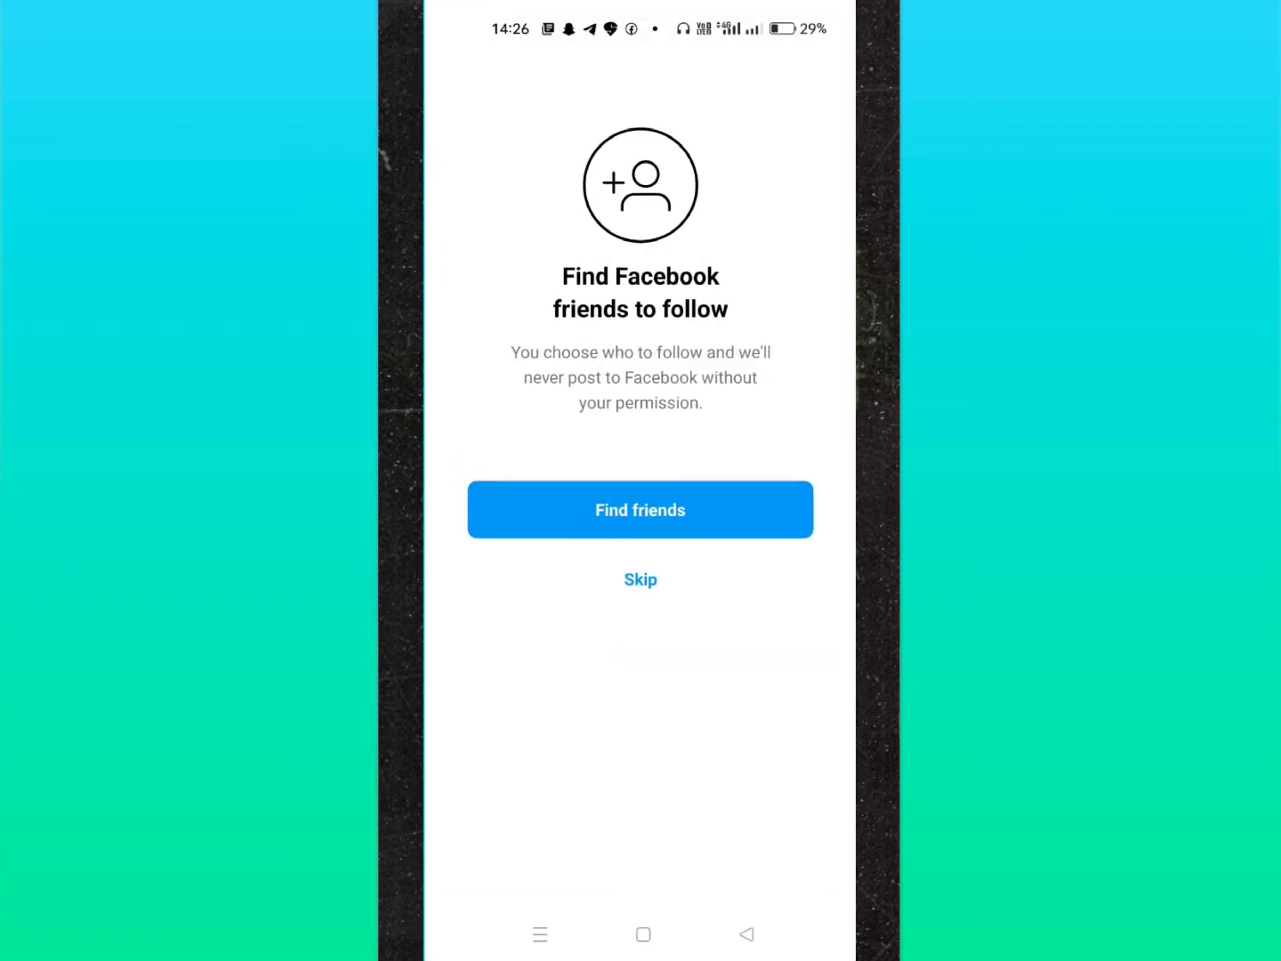
Skip Facebook friends and the profile photo, then leave Discover people for the feed
{"action": "left_click", "coordinate": [640, 579]}
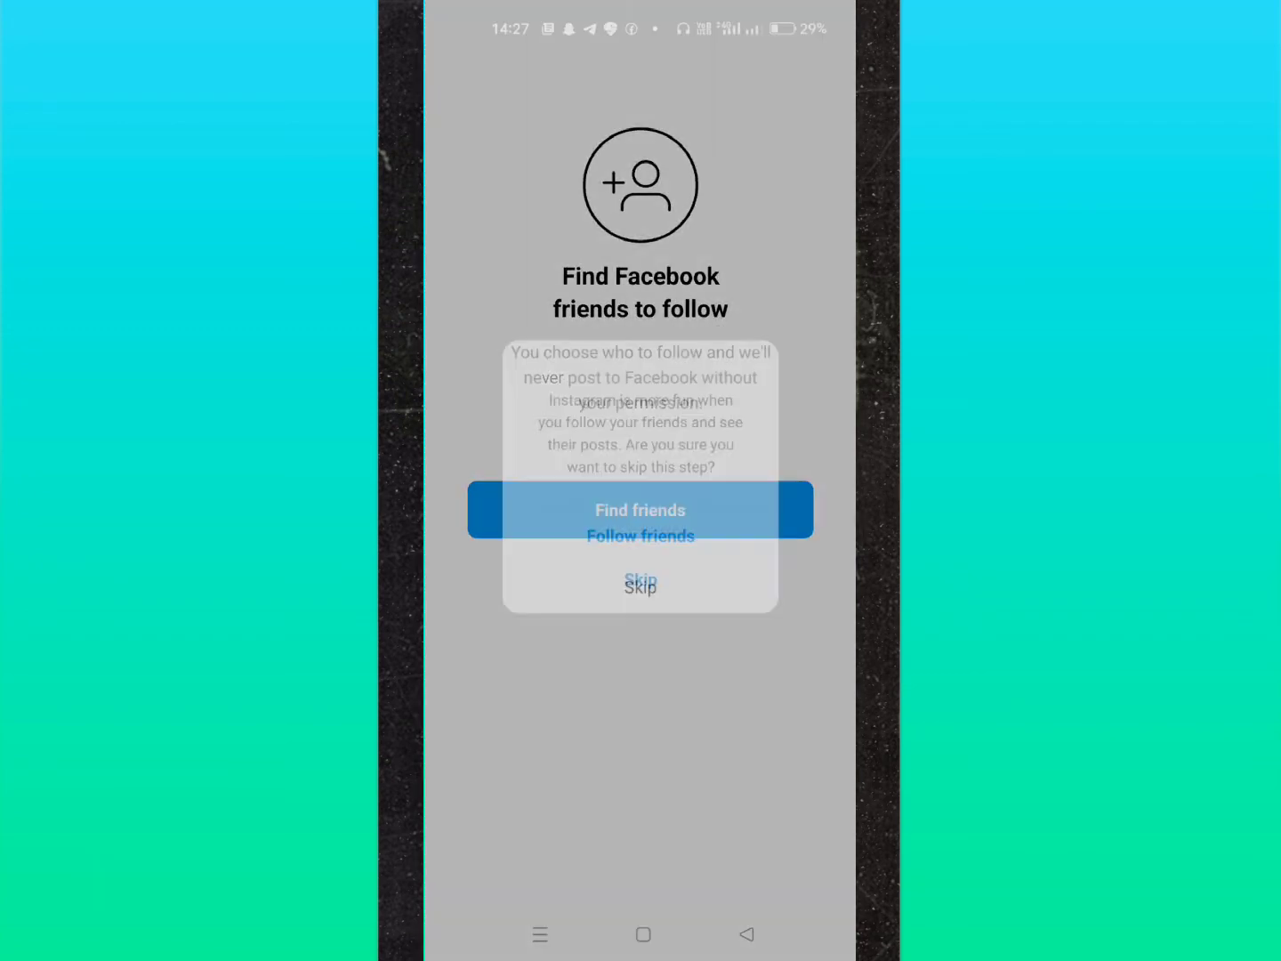
{"action": "left_click", "coordinate": [641, 586]}
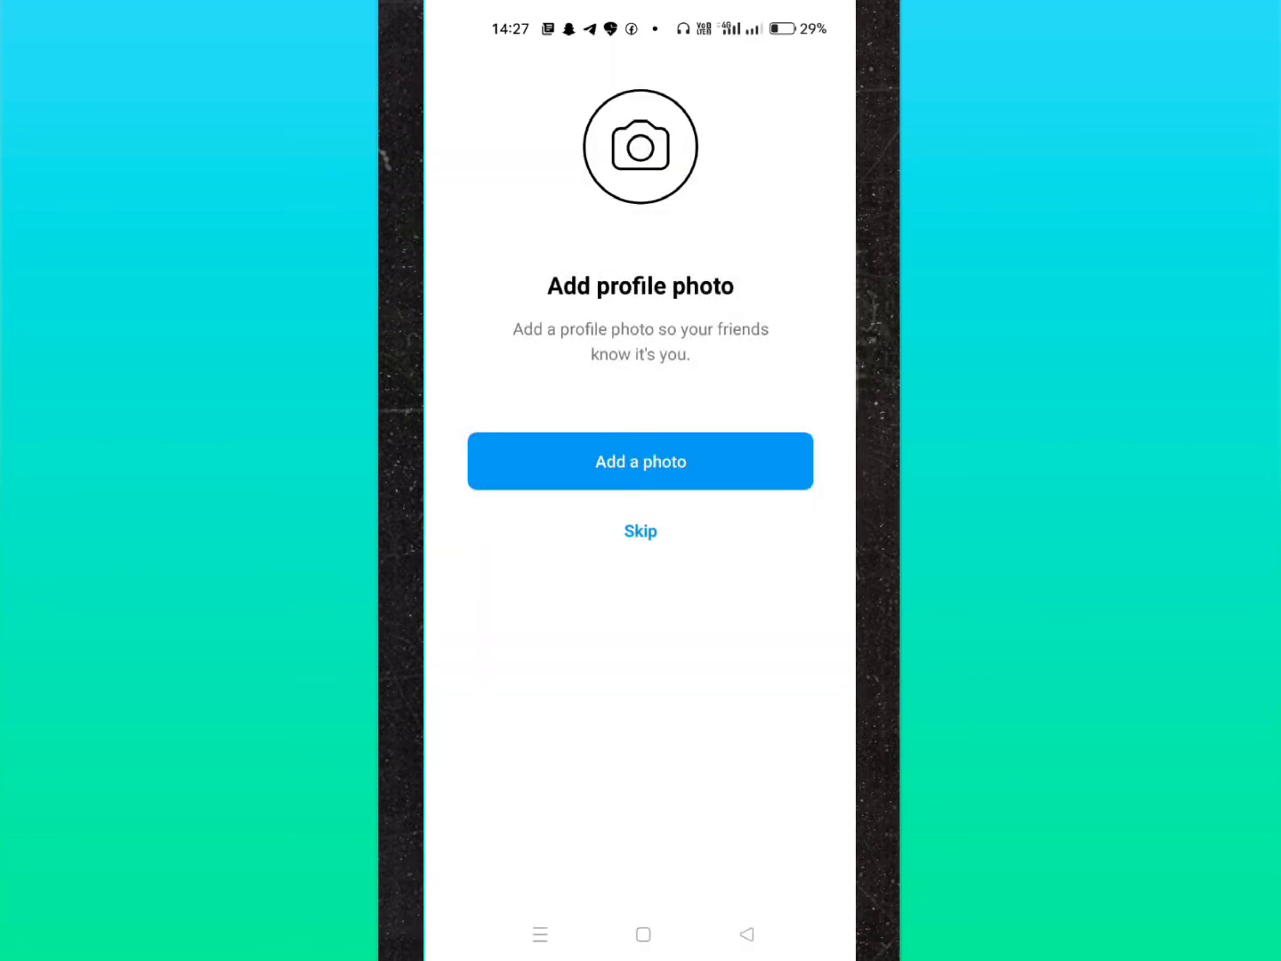
{"action": "left_click", "coordinate": [639, 530]}
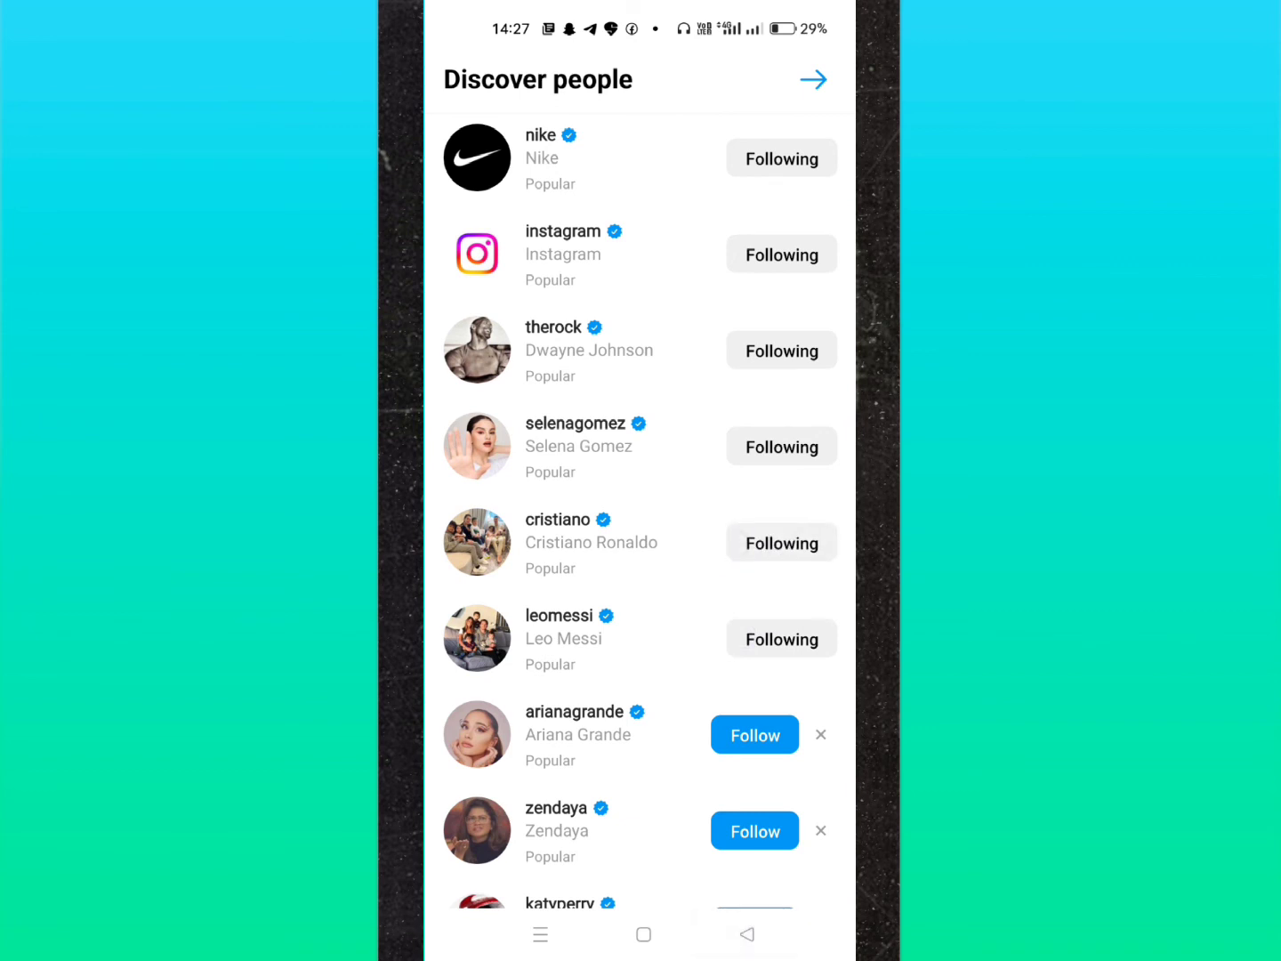
{"action": "left_click", "coordinate": [812, 79]}
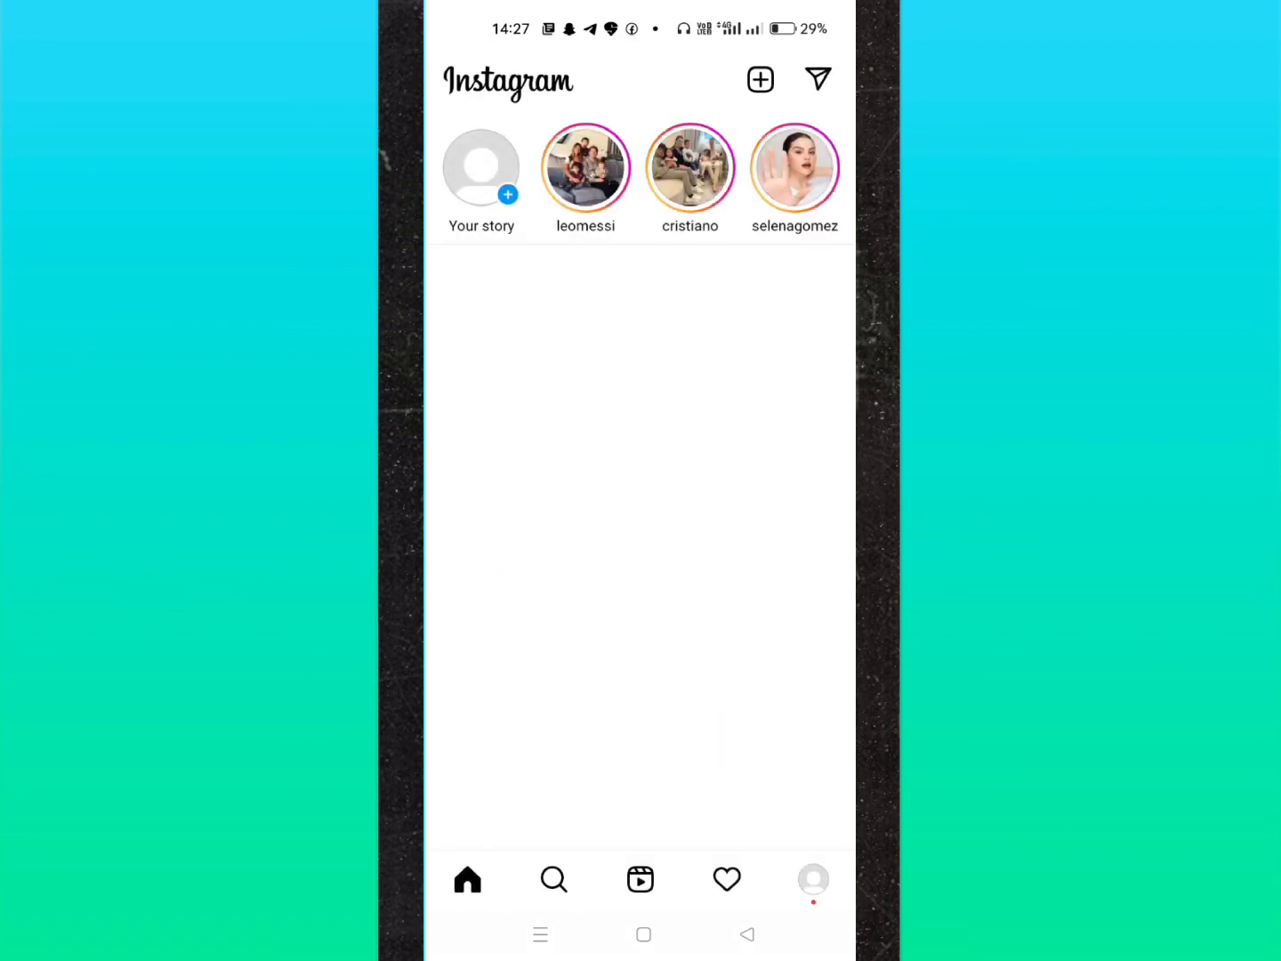
Go to the technotech54 profile showing 0 posts, 0 followers and 6 following
{"action": "scroll", "scroll_direction": "down", "scroll_amount": 3}
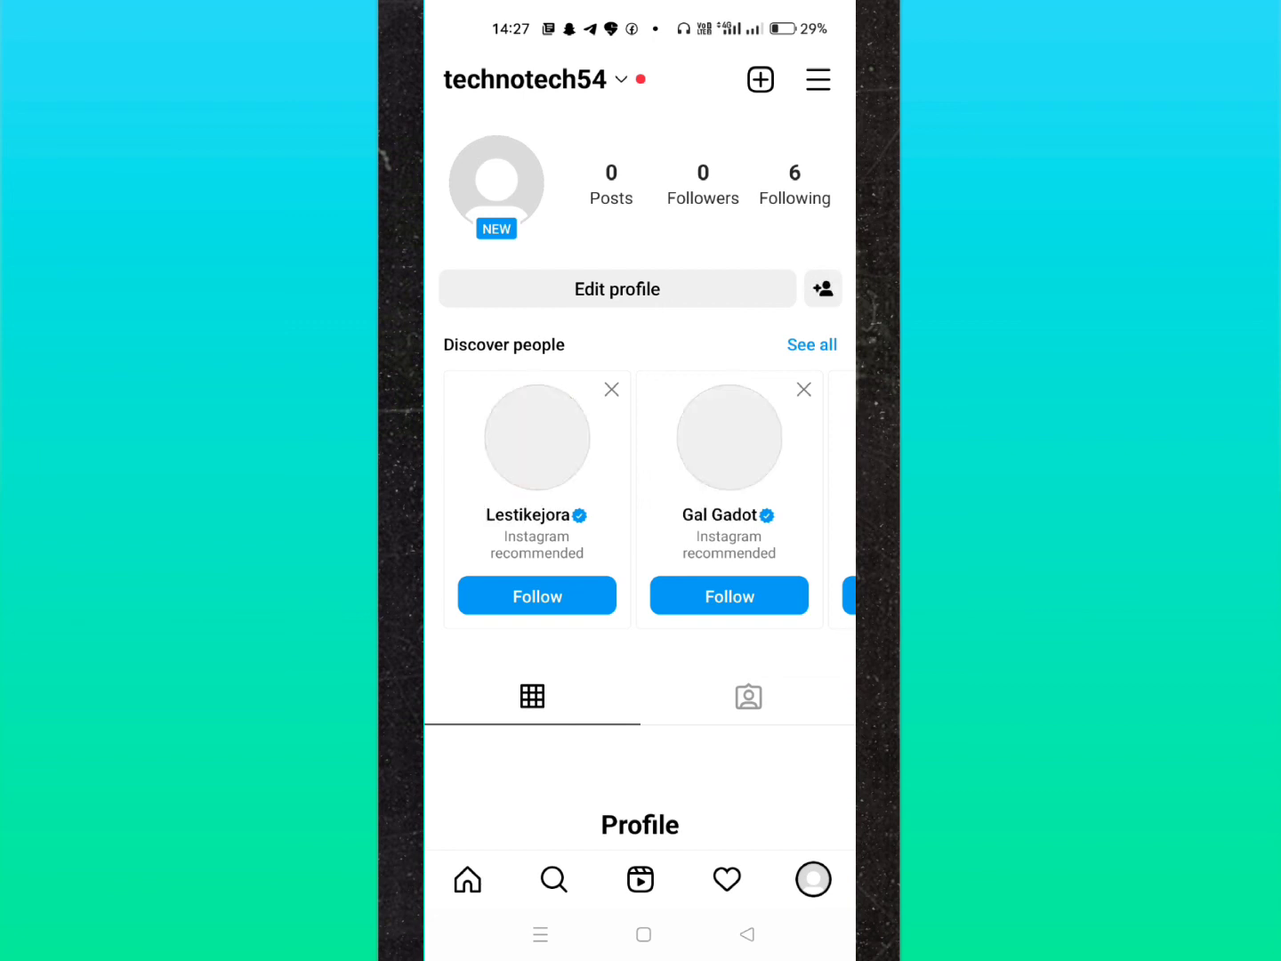
Open Edit profile, decline the avatar prompt, and dismiss the profile photo options
{"action": "left_click", "coordinate": [616, 288]}
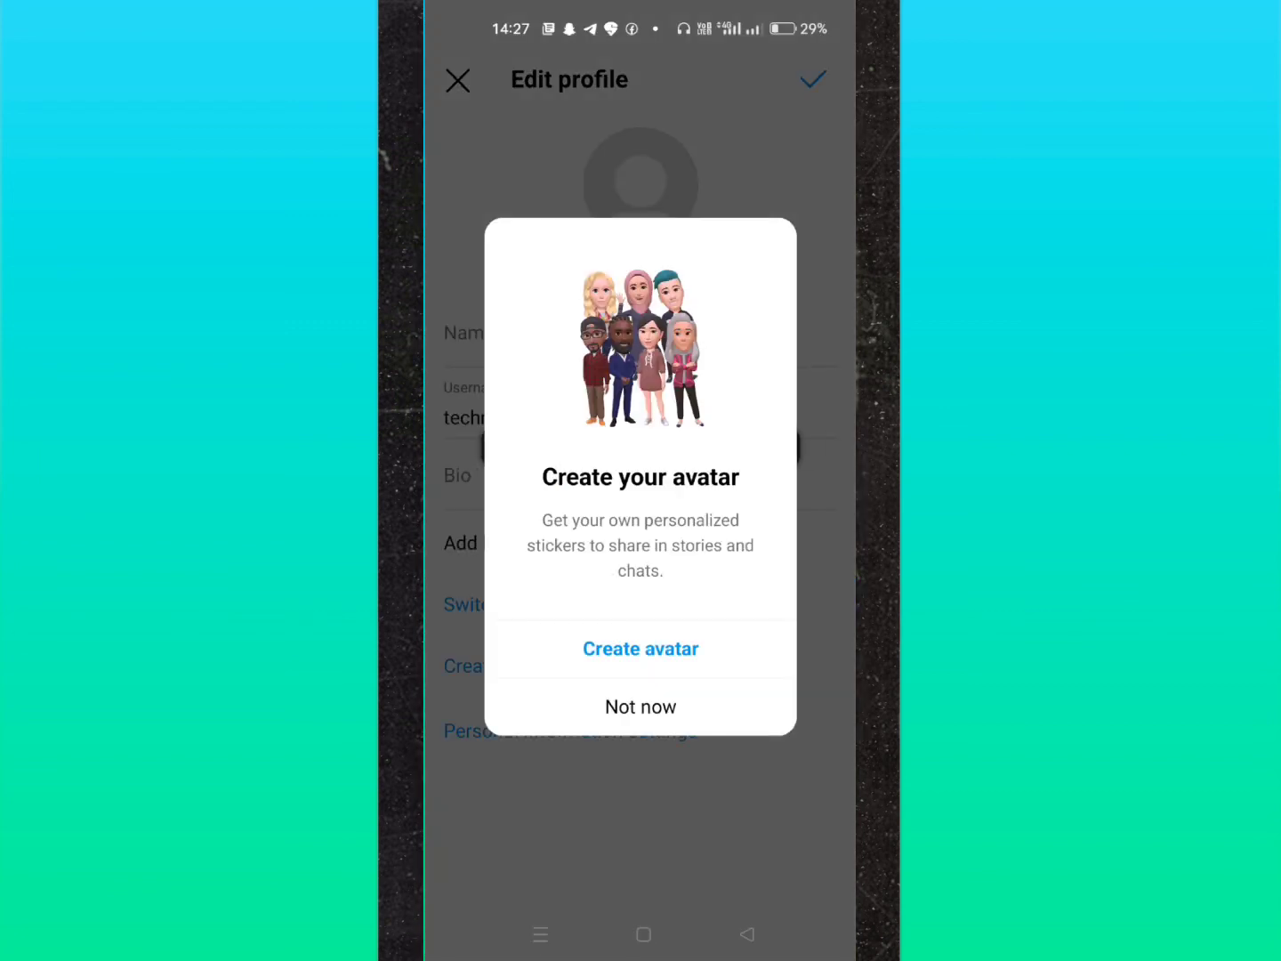
{"action": "left_click", "coordinate": [640, 707]}
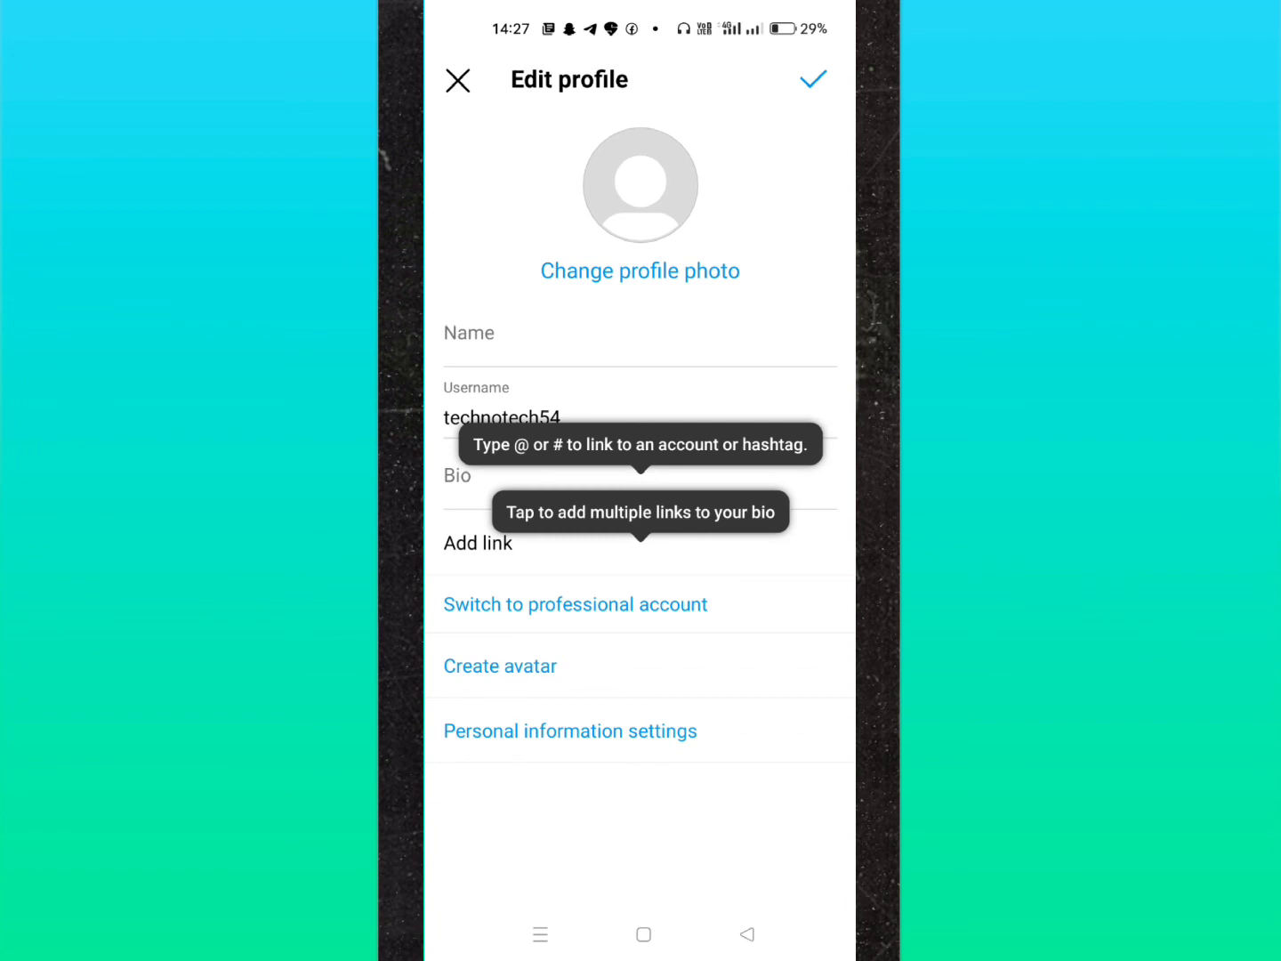
{"action": "left_click", "coordinate": [640, 270]}
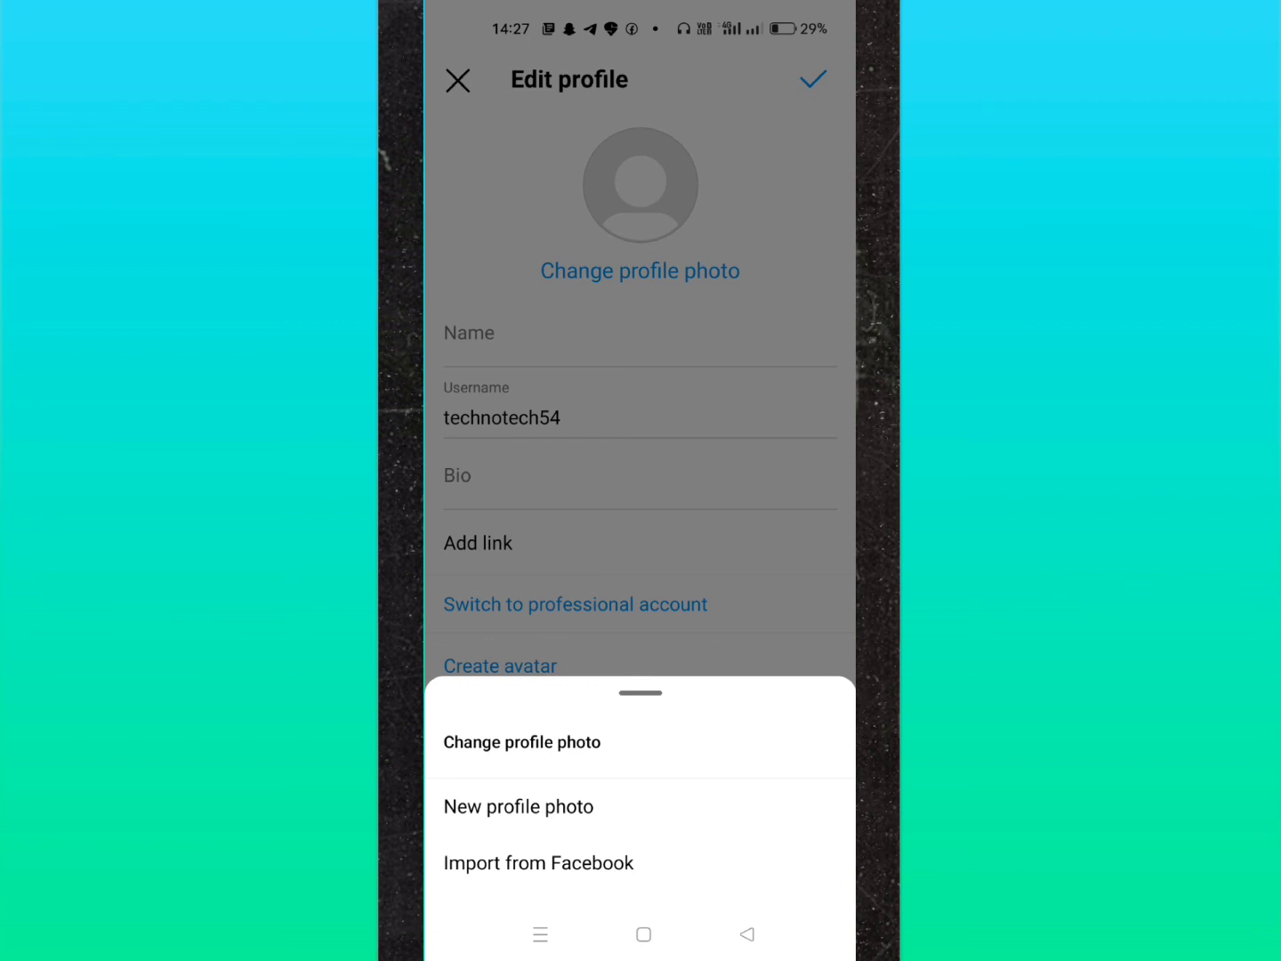
{"action": "left_click", "coordinate": [747, 934]}
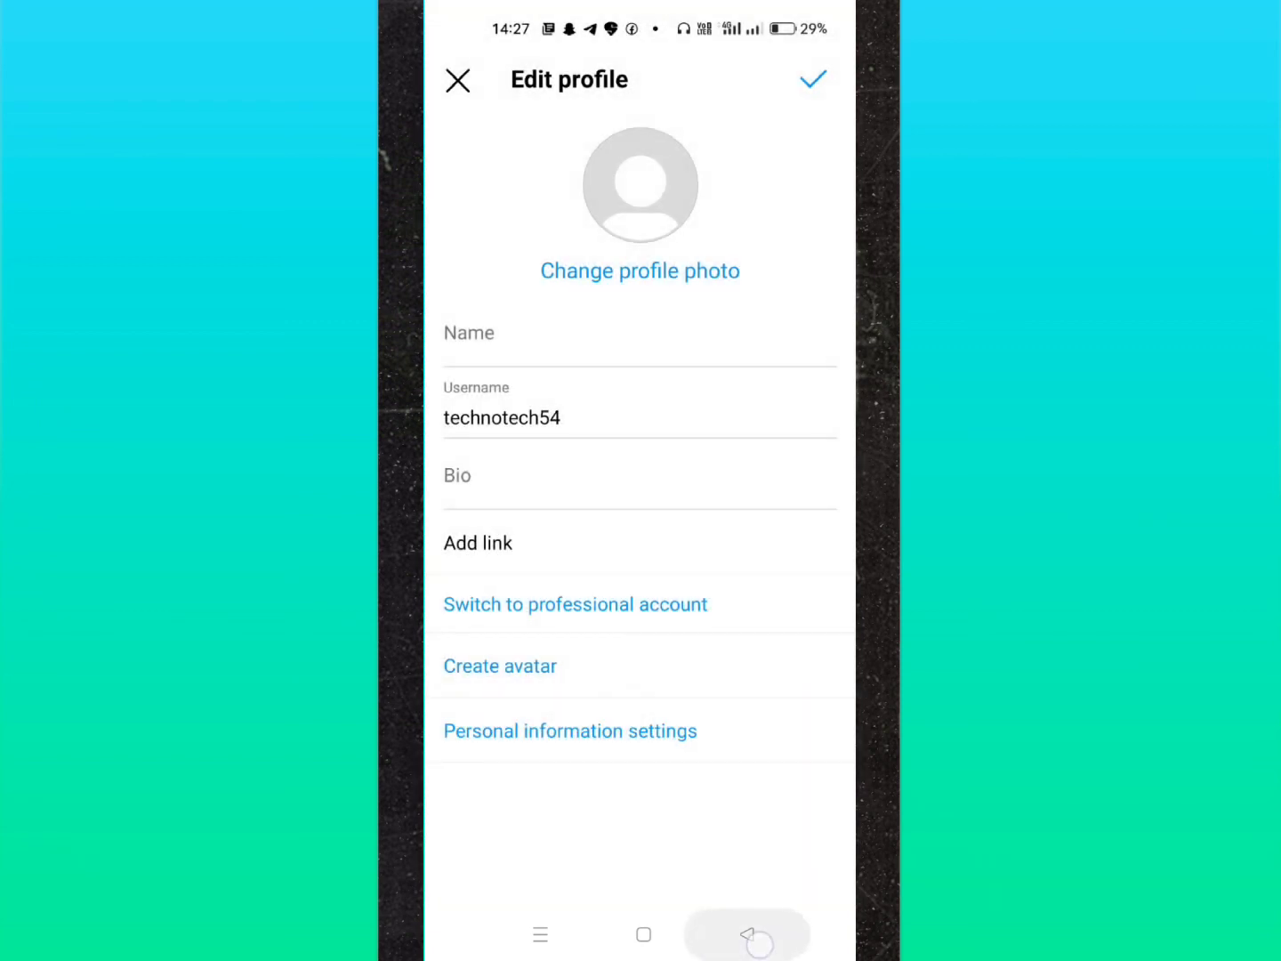